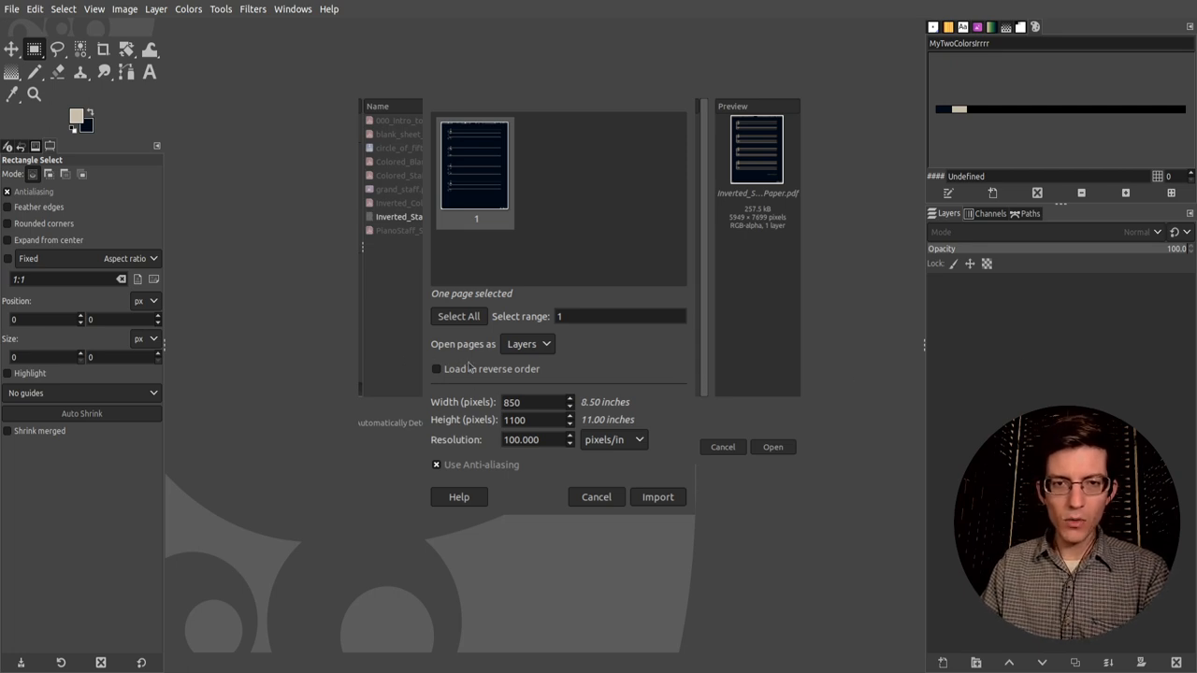
mouse_move(666, 41)
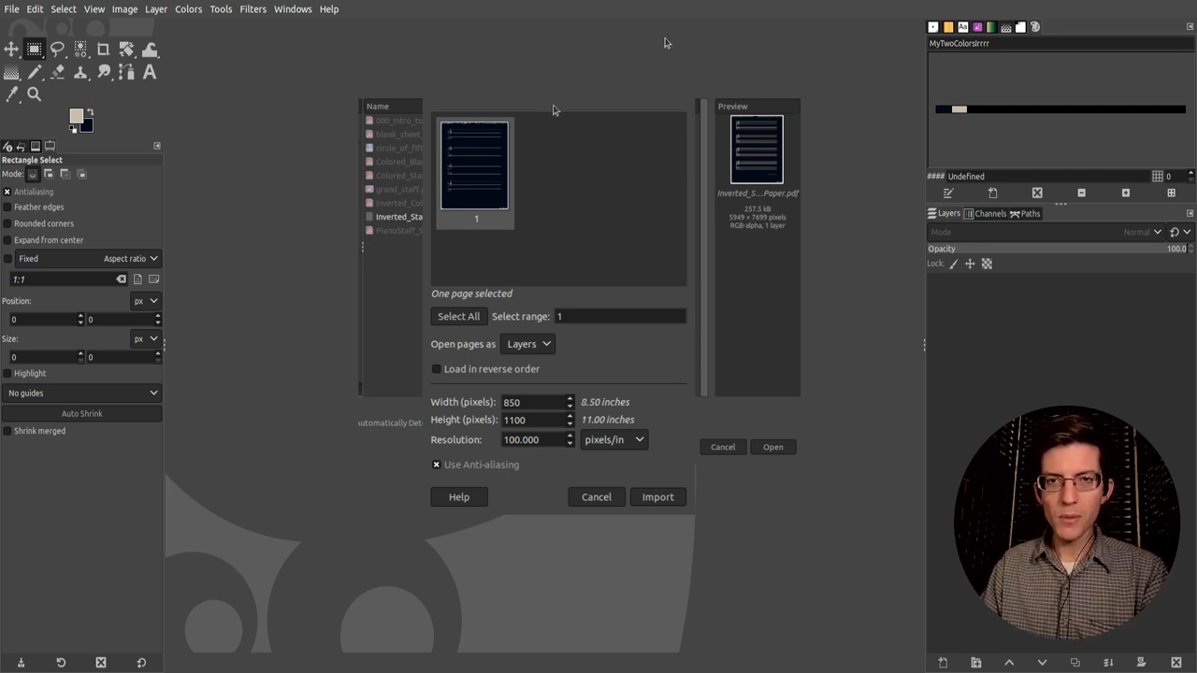
mouse_move(483, 283)
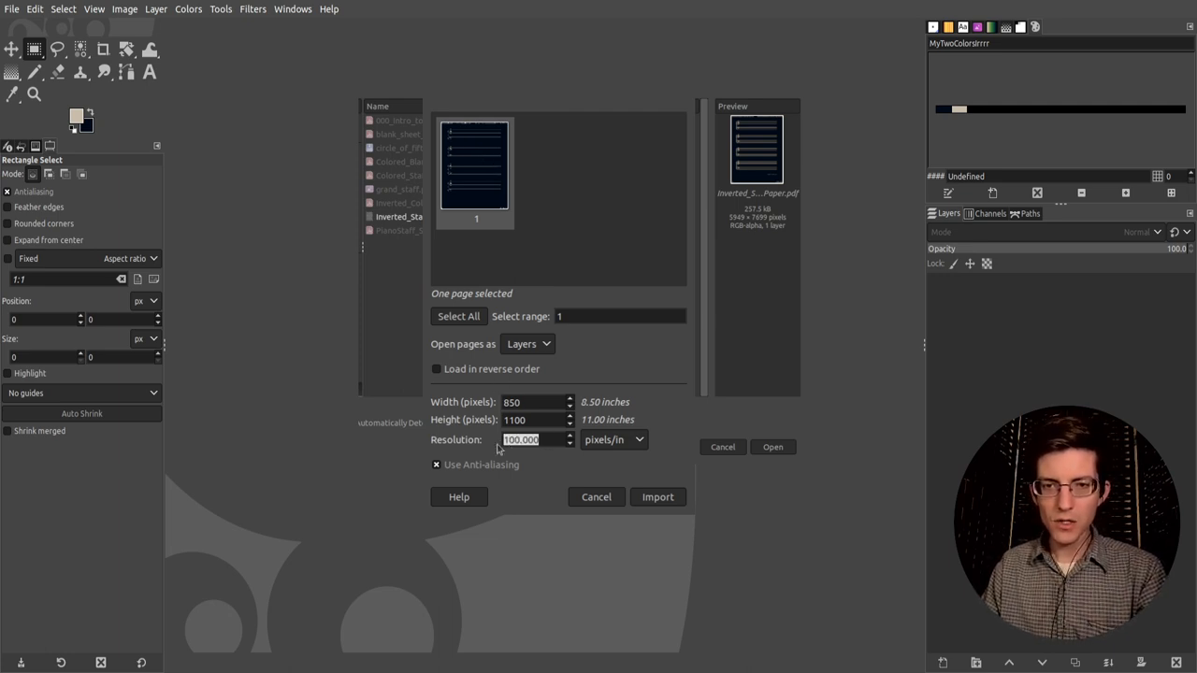
Import the staff paper PDF page at 700 pixels/in (5950 × 7700 px)
text(700)
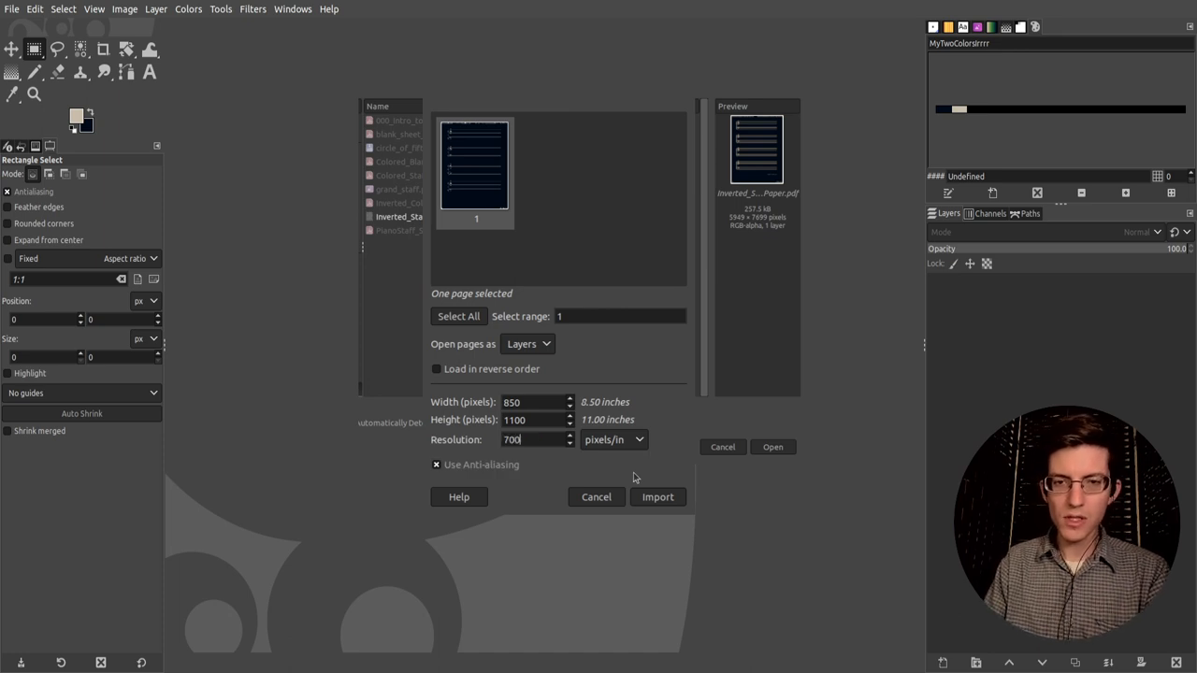
mouse_move(640, 483)
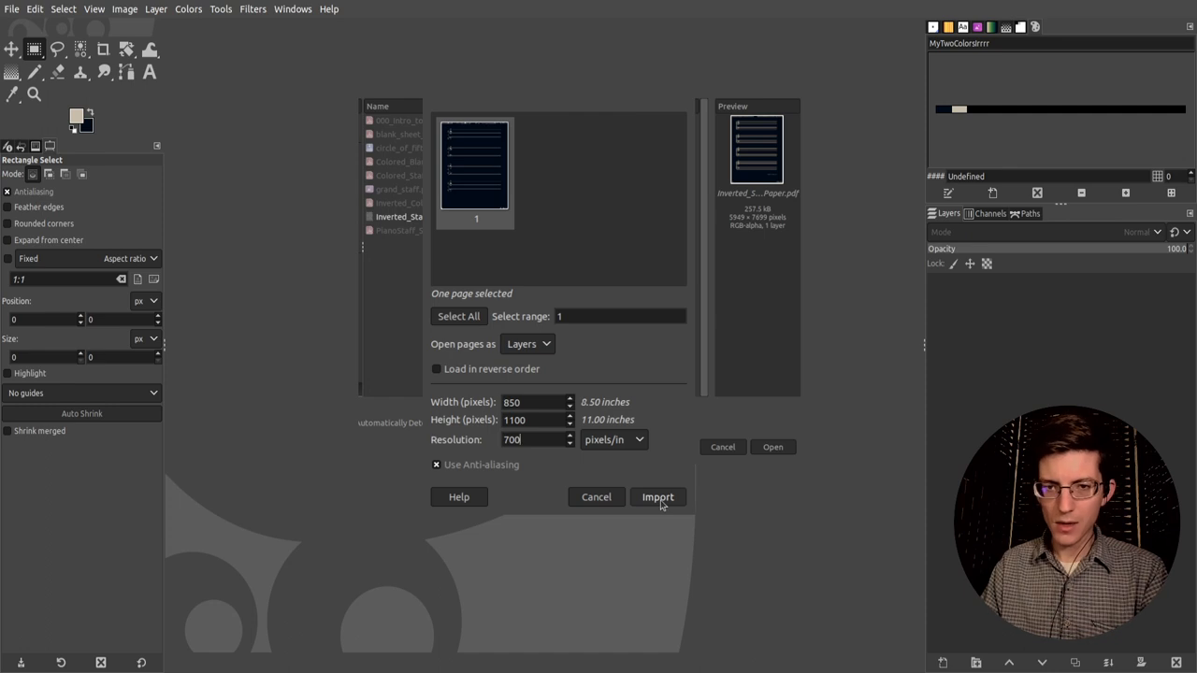
click(659, 498)
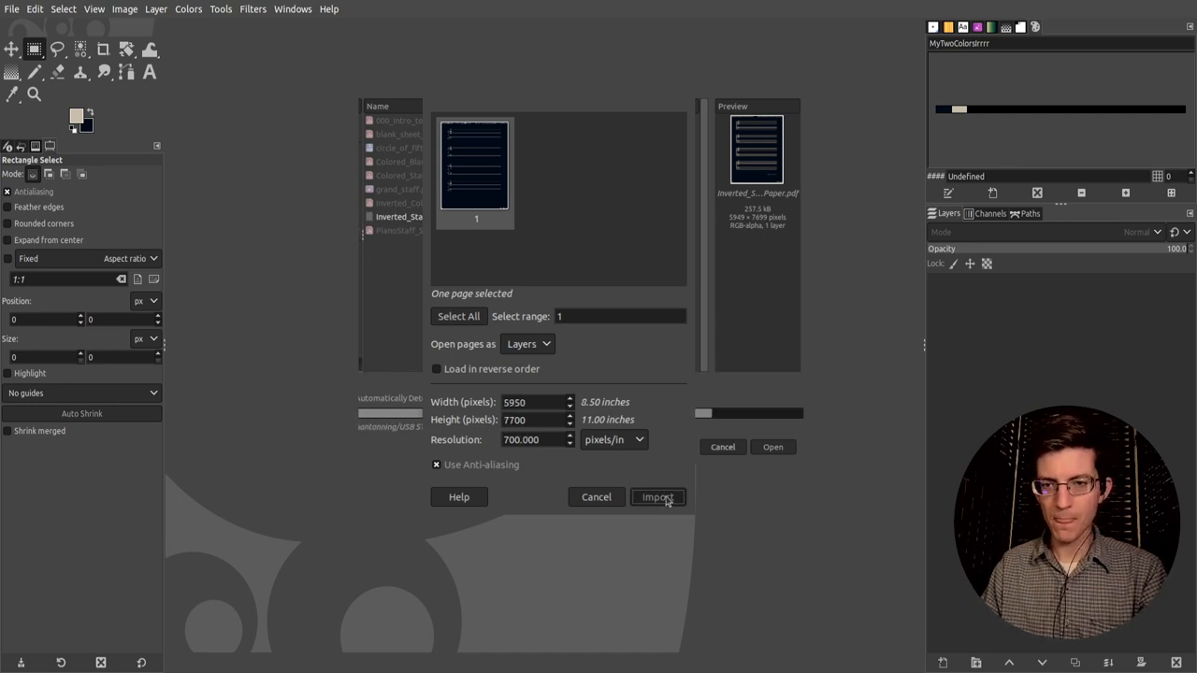
Select a rectangle around the first grand staff at the top of the page
click(658, 498)
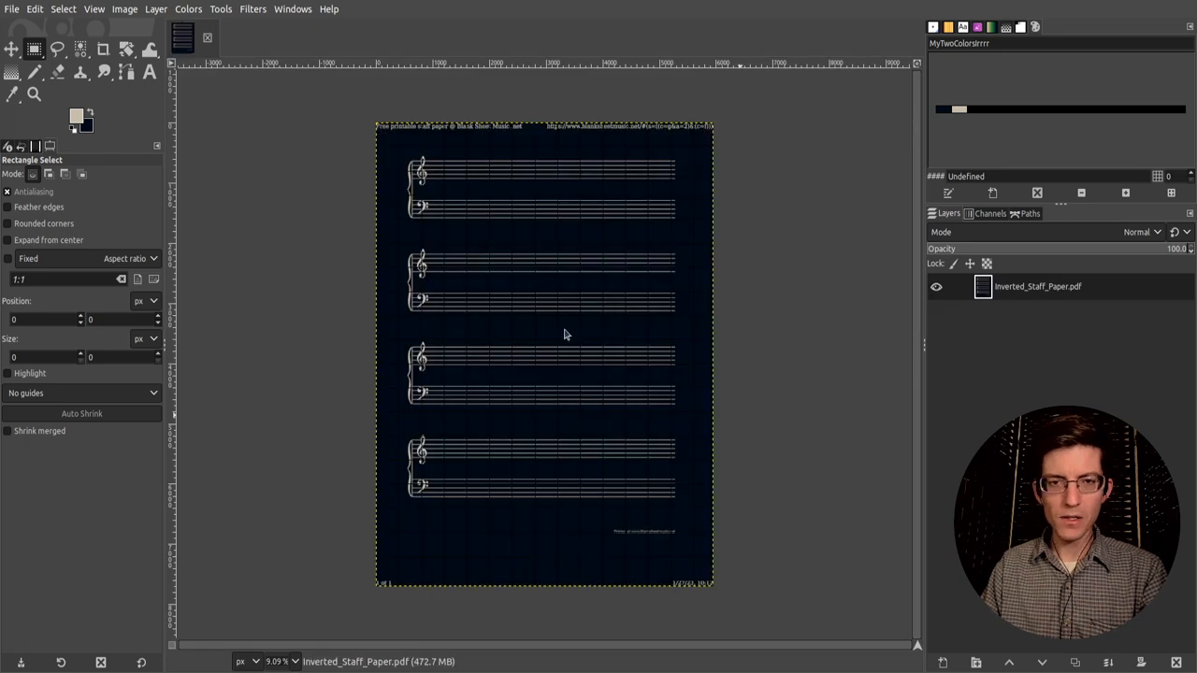
mouse_move(599, 329)
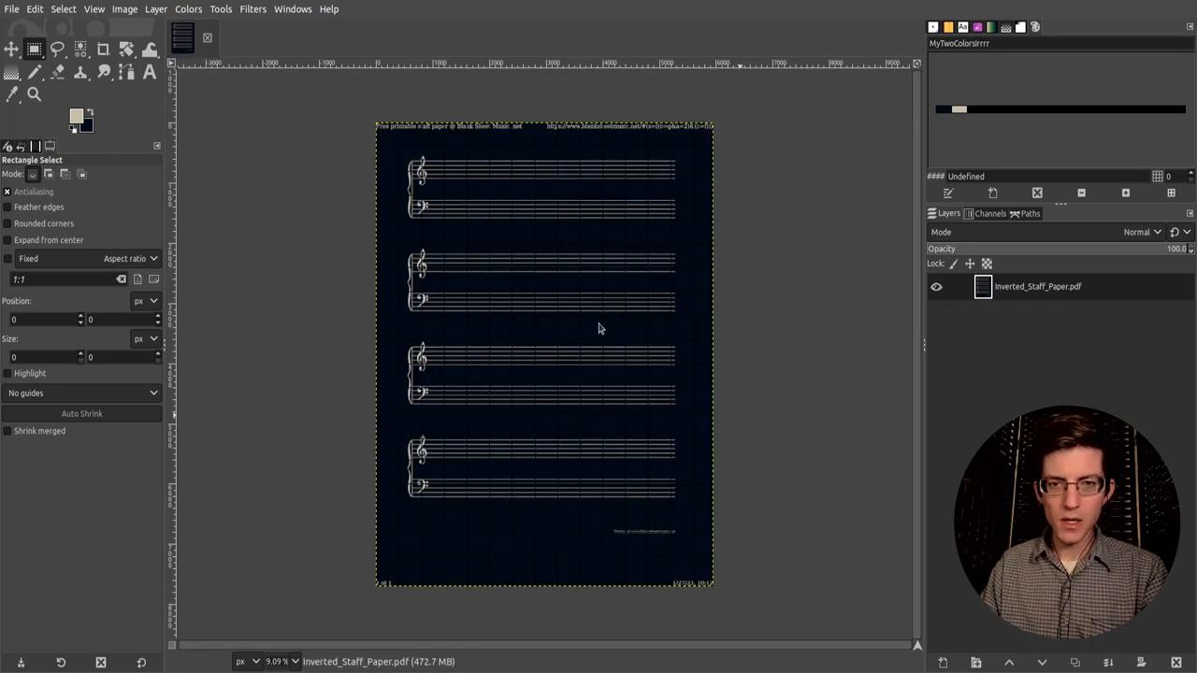
mouse_move(565, 217)
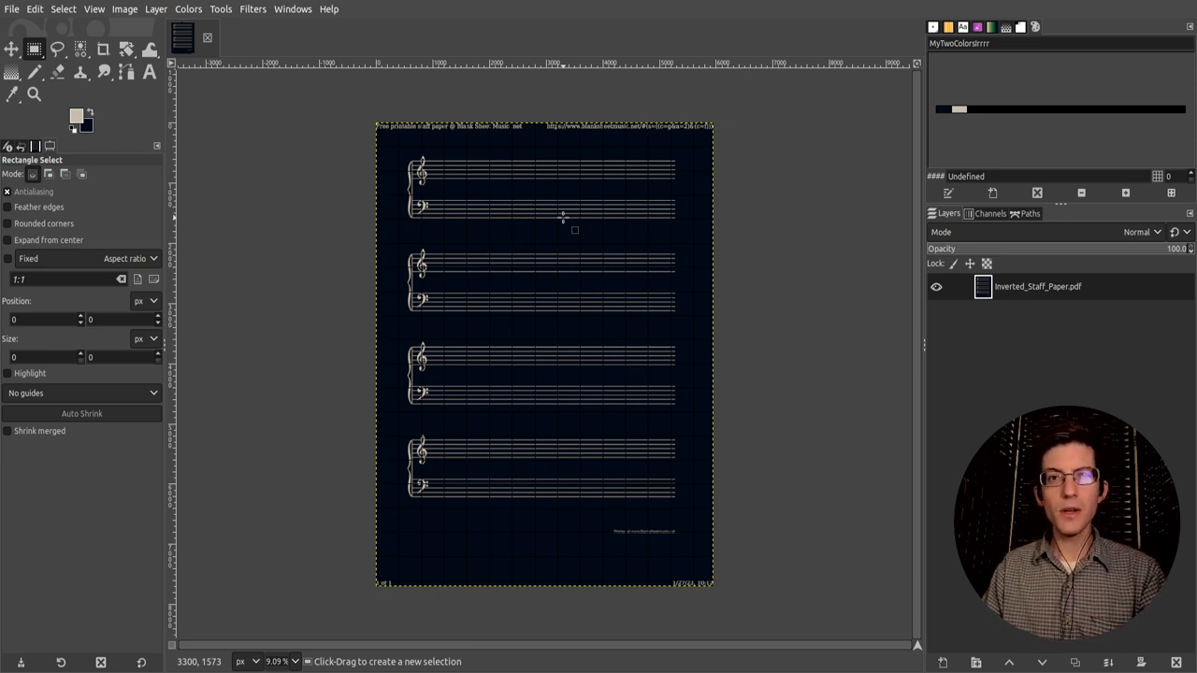
mouse_move(475, 229)
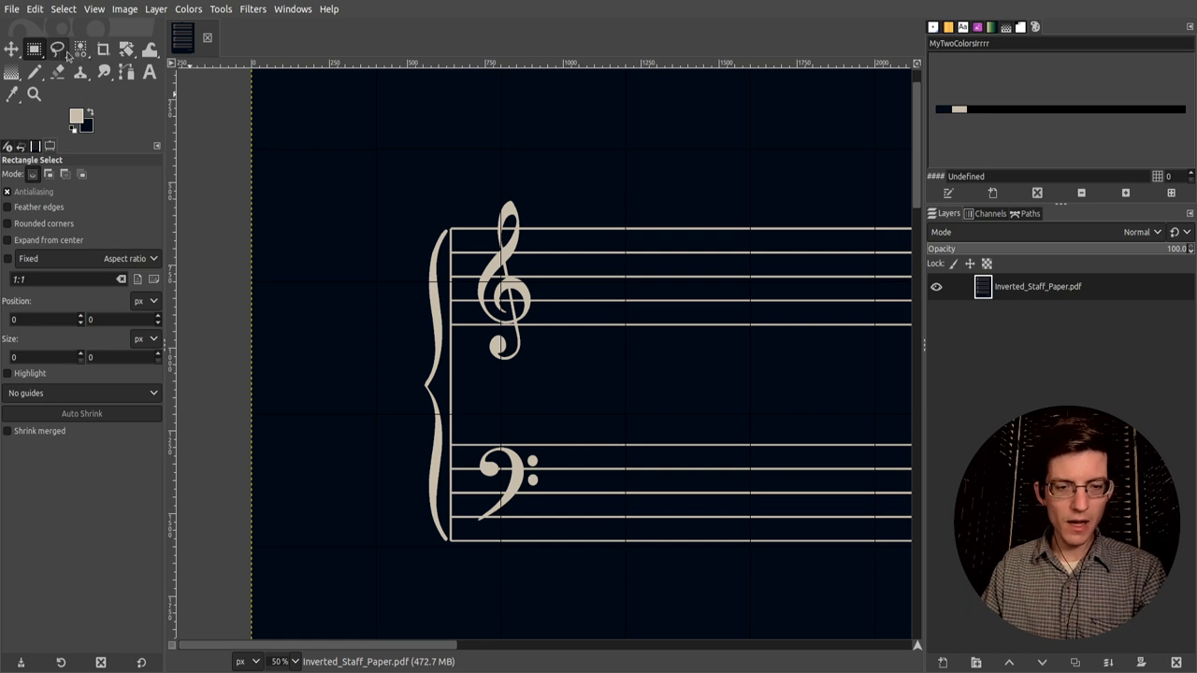
click(128, 48)
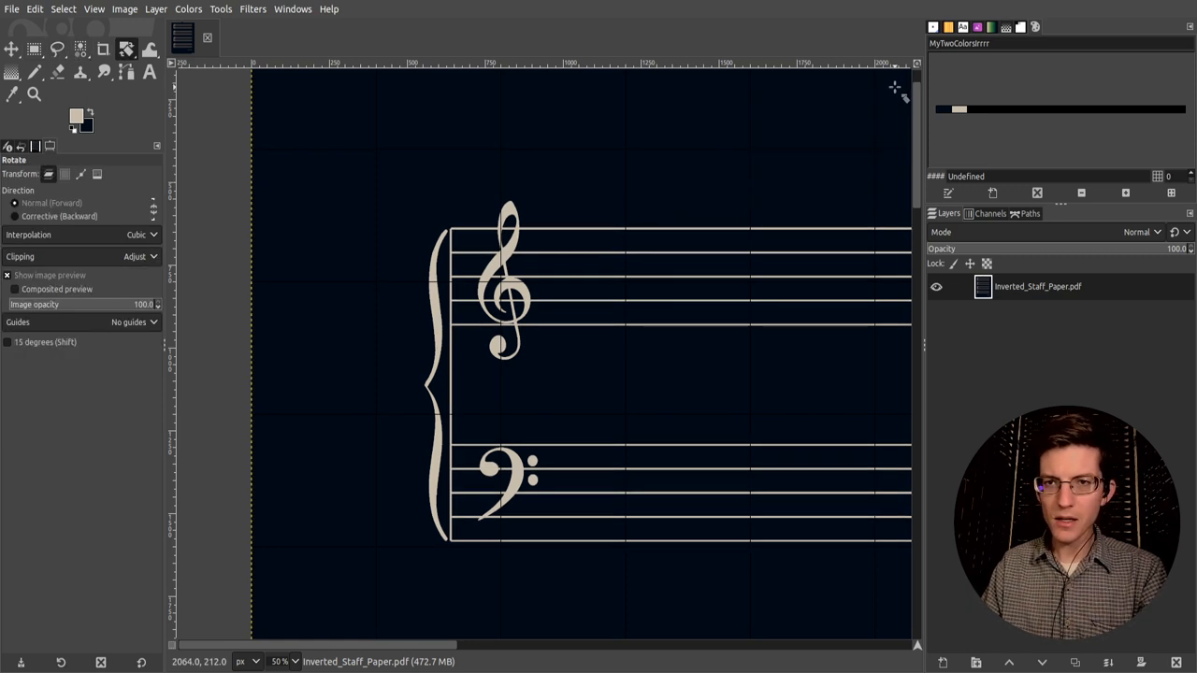
click(34, 48)
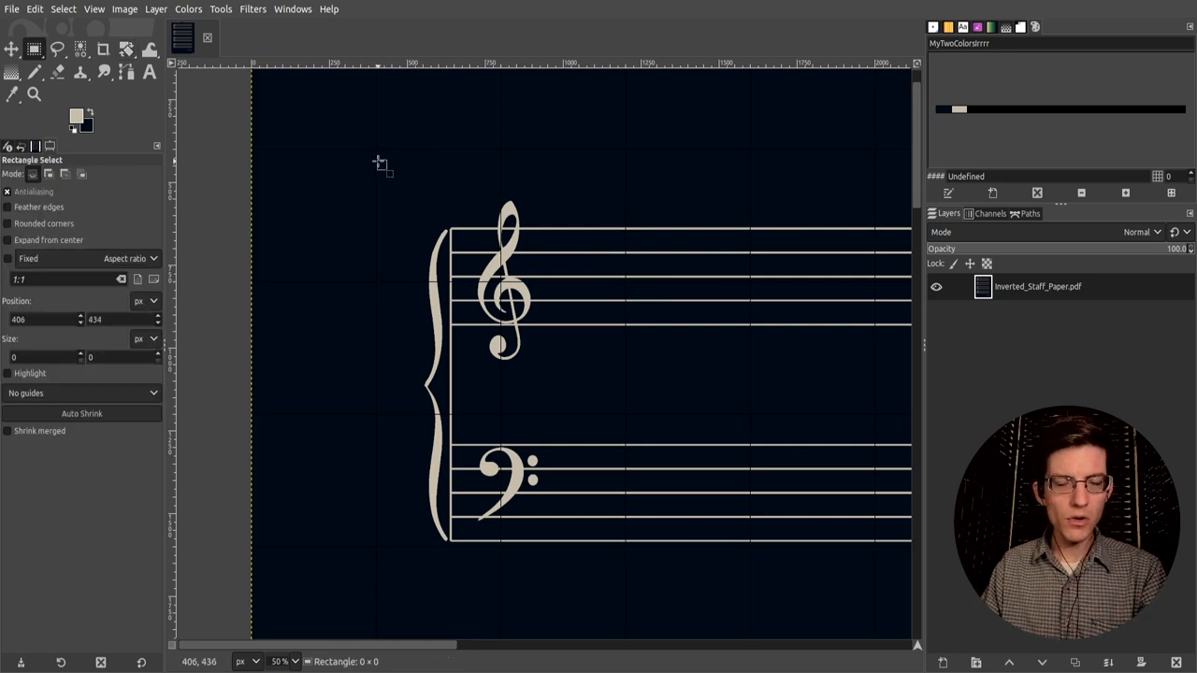
drag(380, 161, 820, 595)
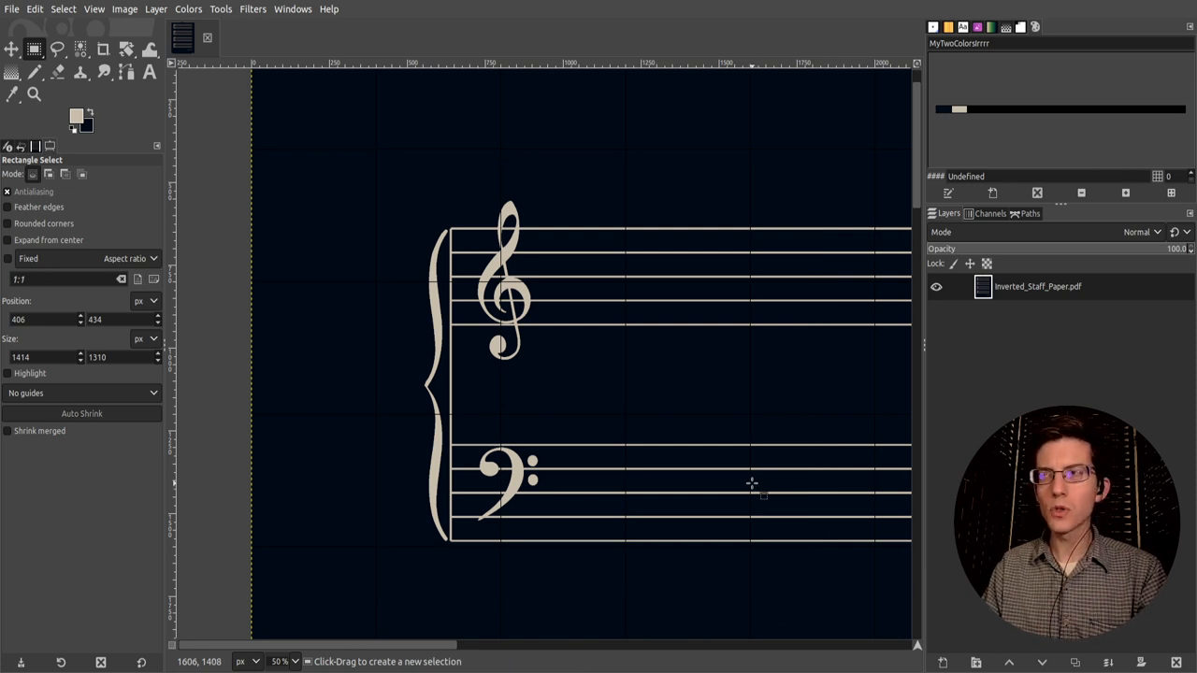
Crop the image down to the first grand staff, about 1346 × 1372 pixels
click(102, 49)
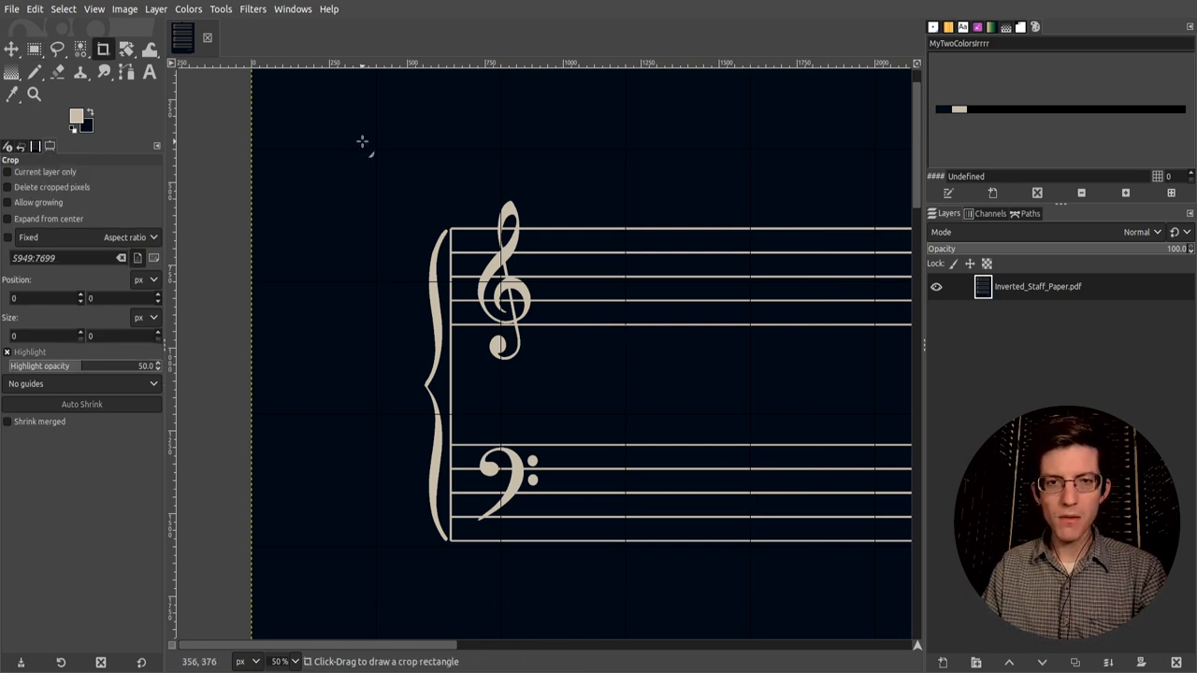
drag(408, 169, 821, 608)
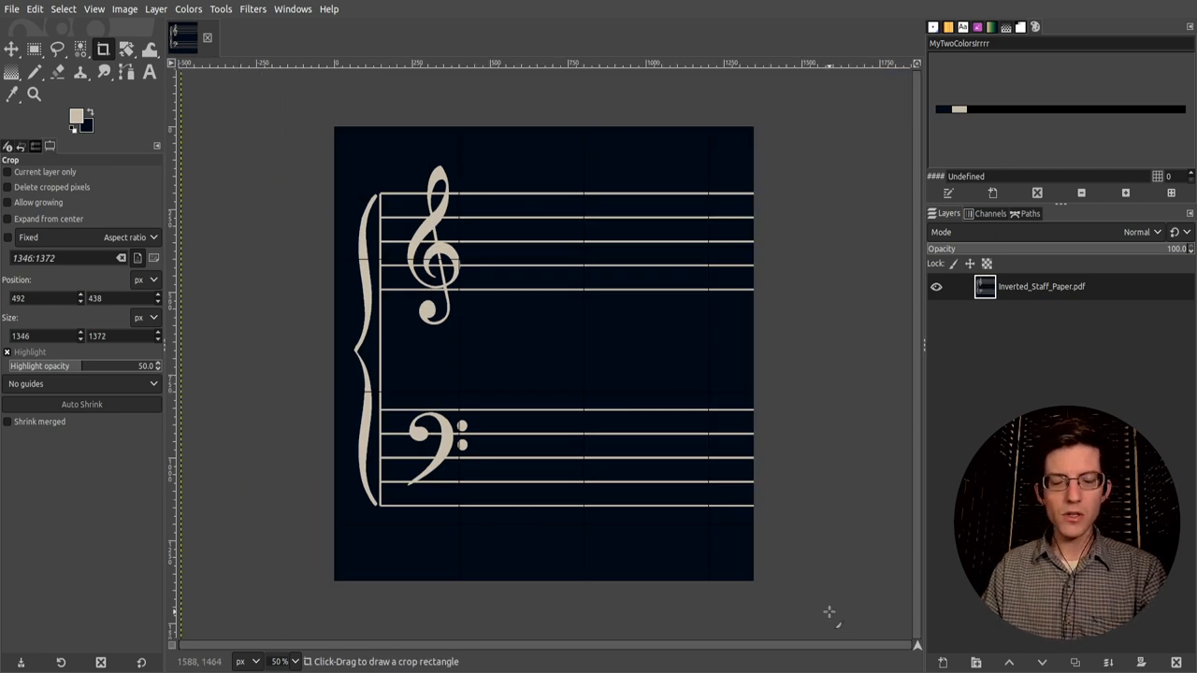
mouse_move(655, 352)
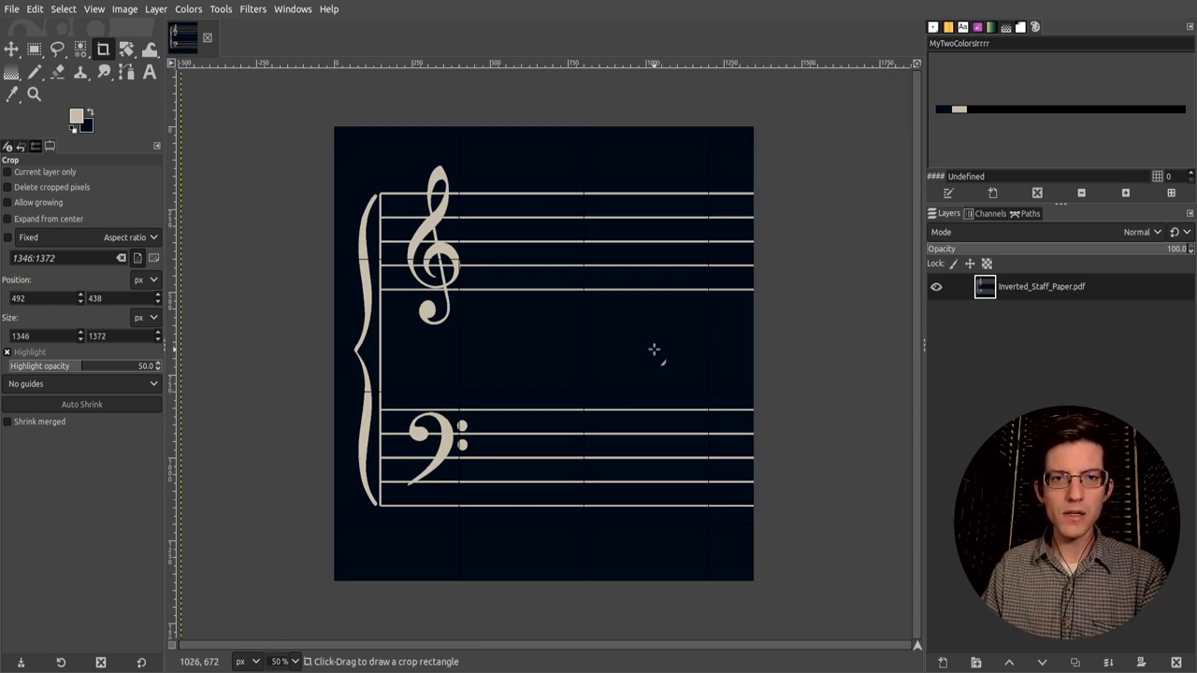
mouse_move(627, 333)
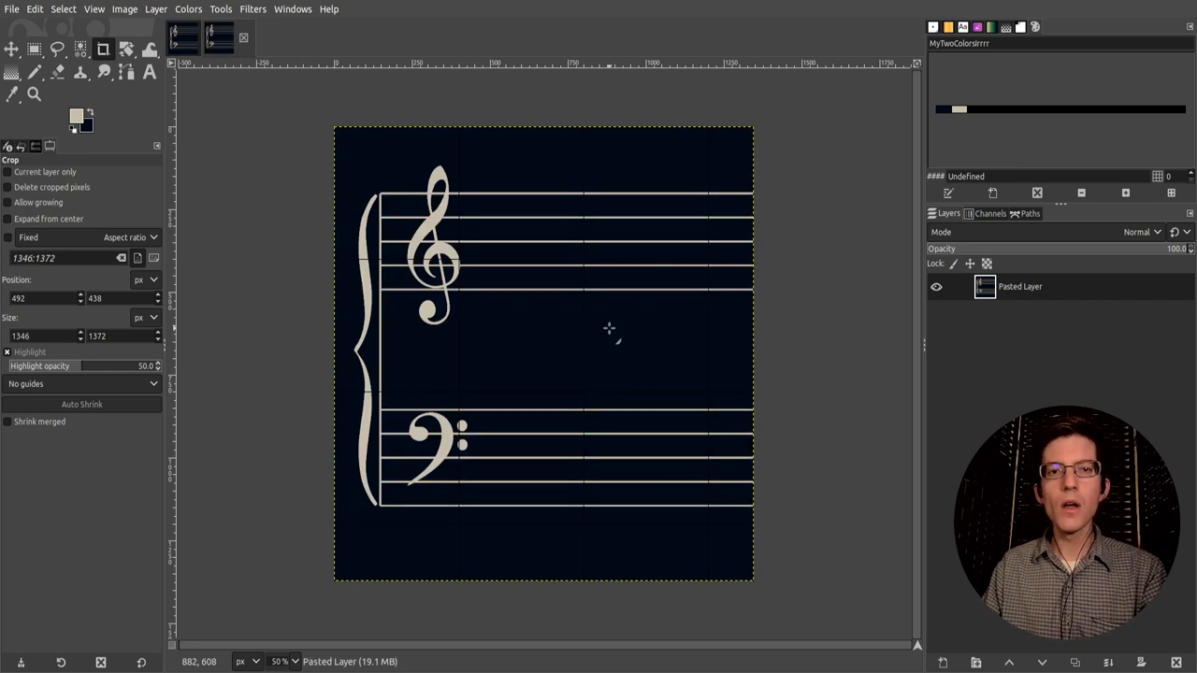
mouse_move(460, 171)
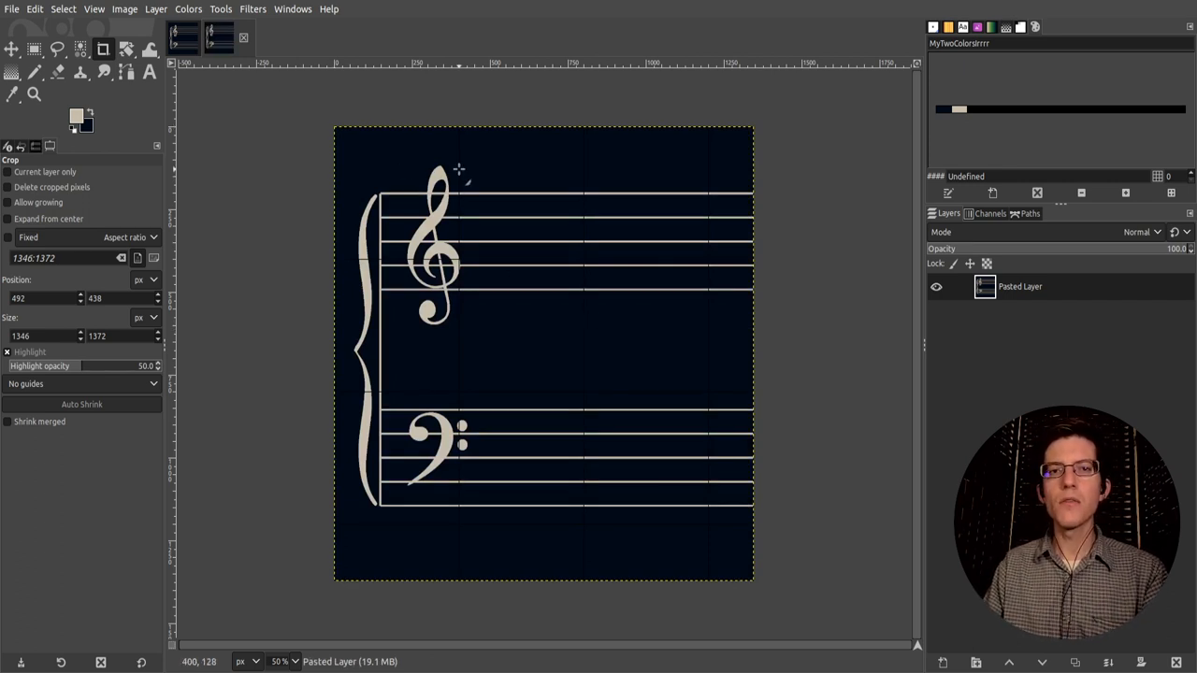
mouse_move(262, 66)
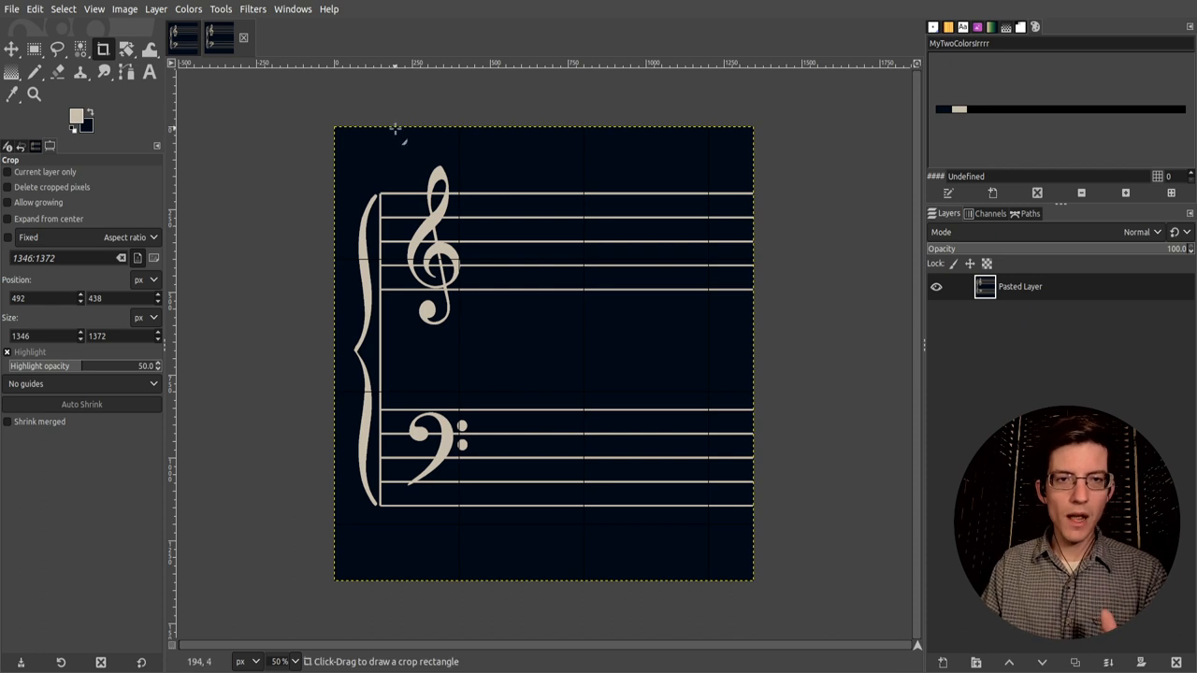
mouse_move(509, 215)
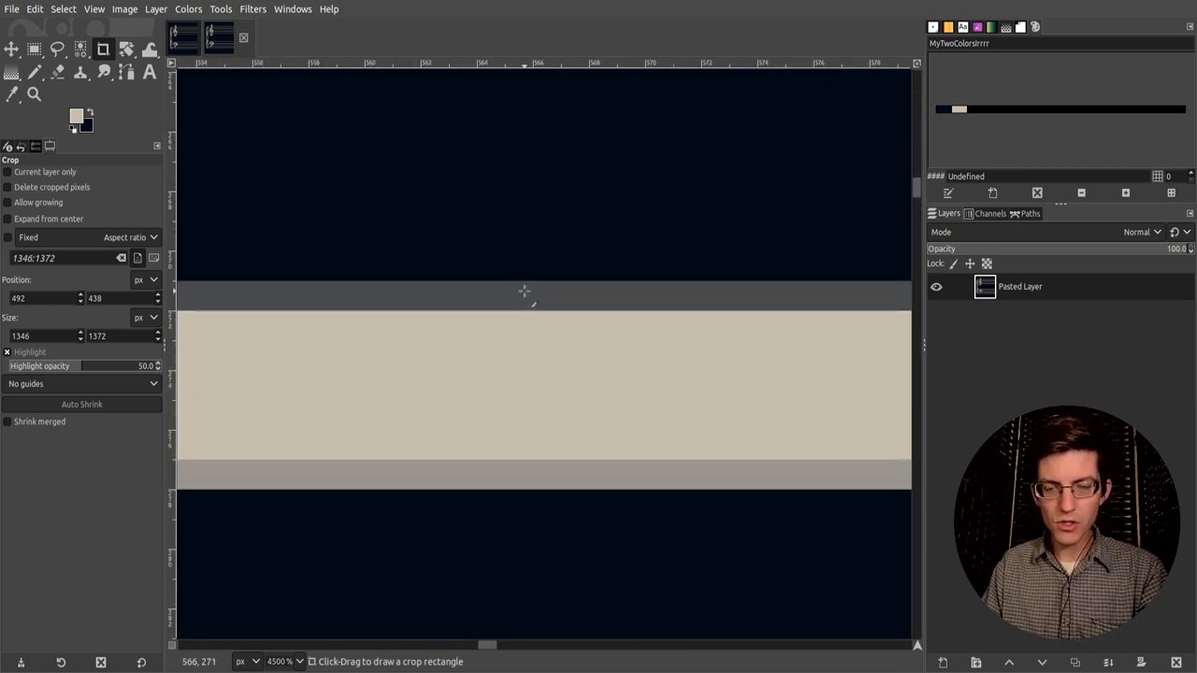
mouse_move(505, 297)
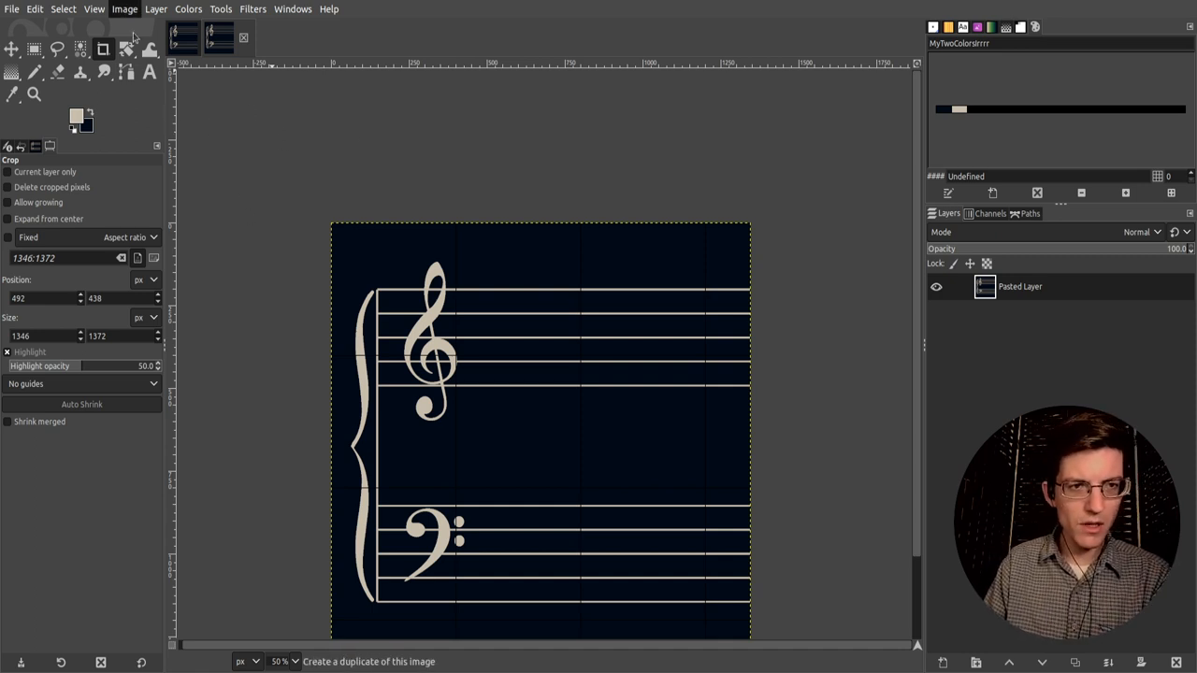
mouse_move(197, 73)
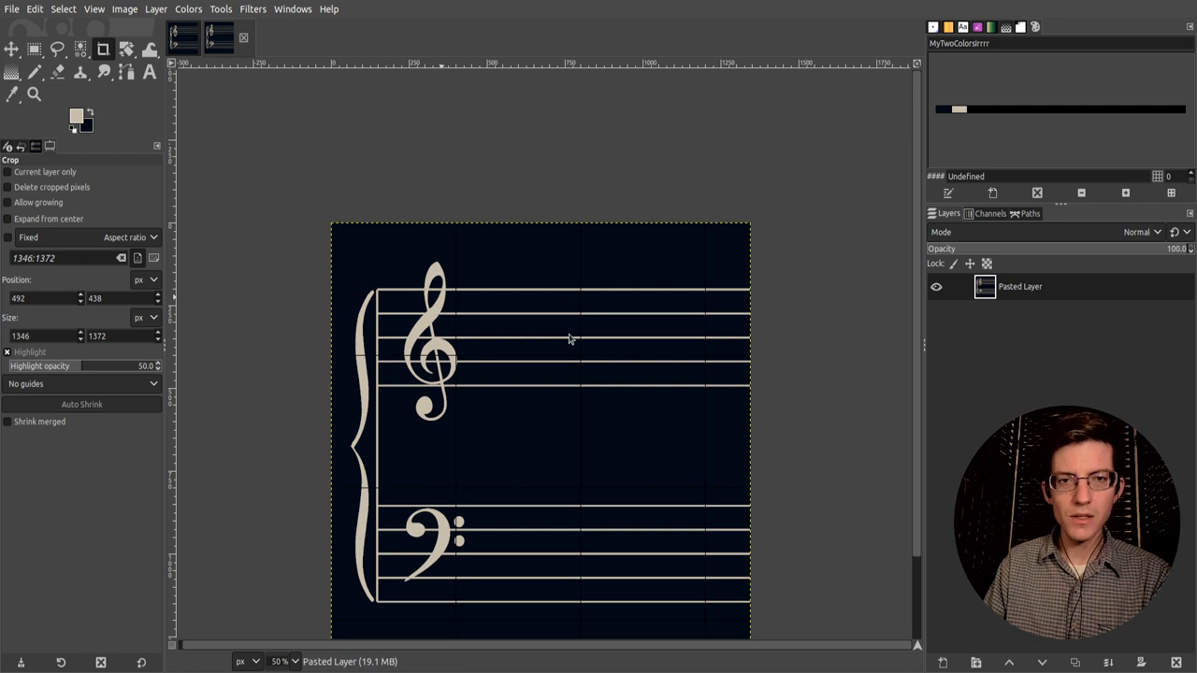
mouse_move(591, 359)
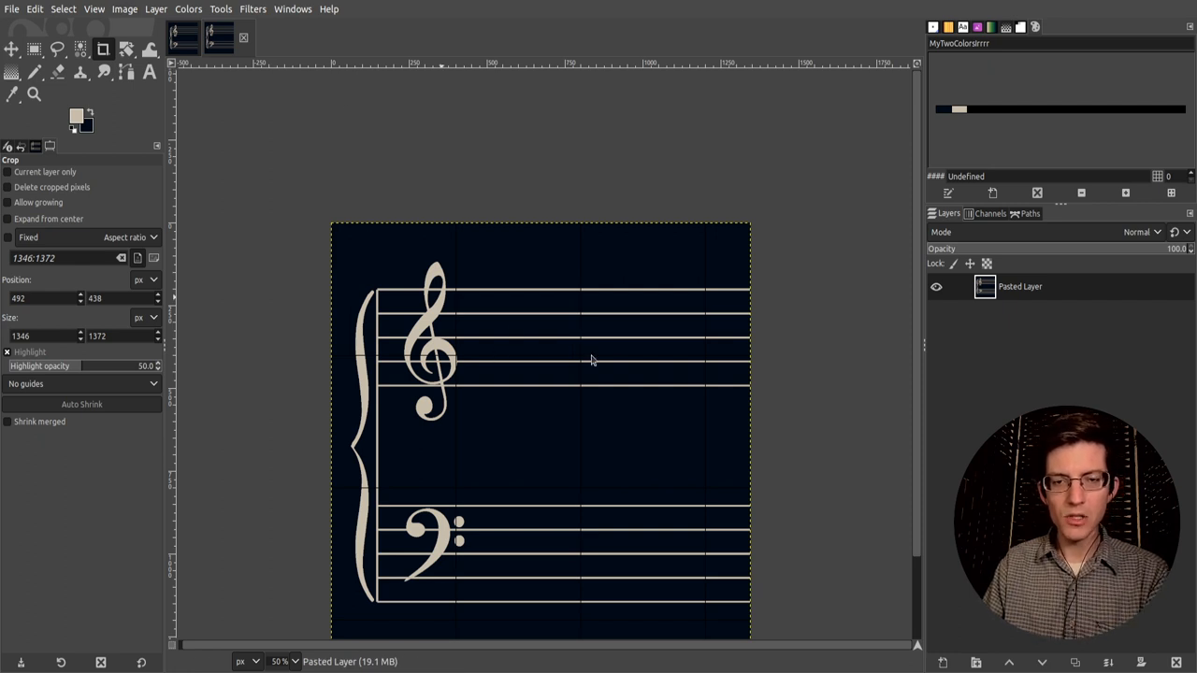
mouse_move(550, 422)
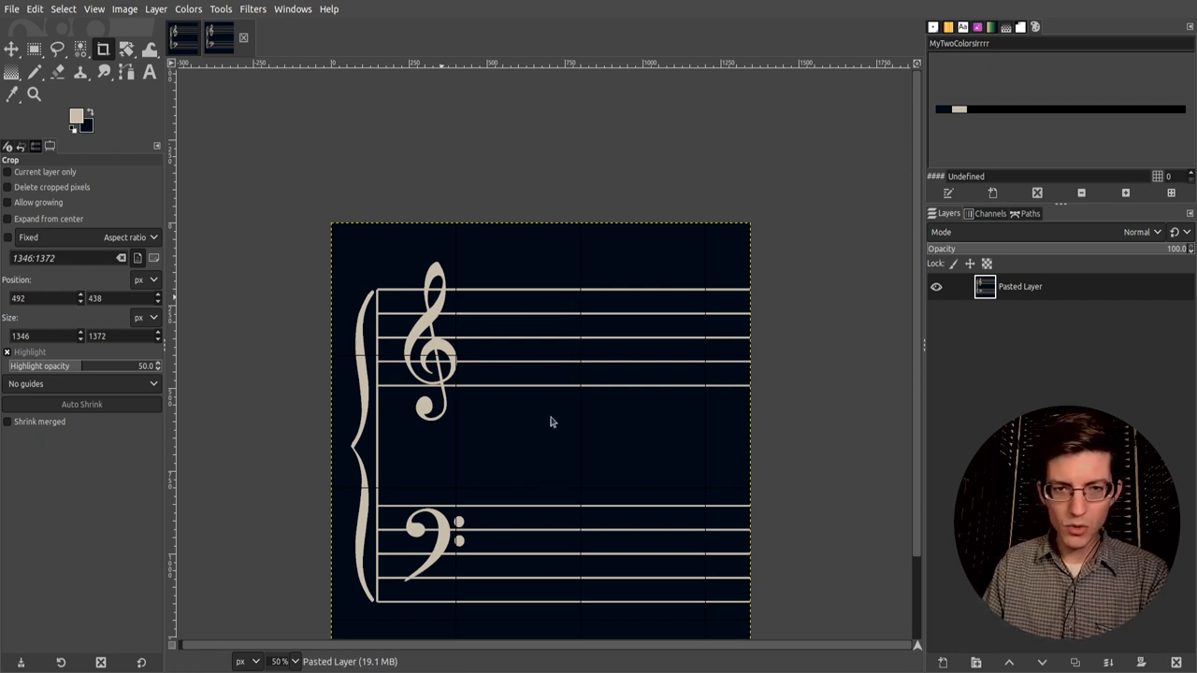
mouse_move(531, 379)
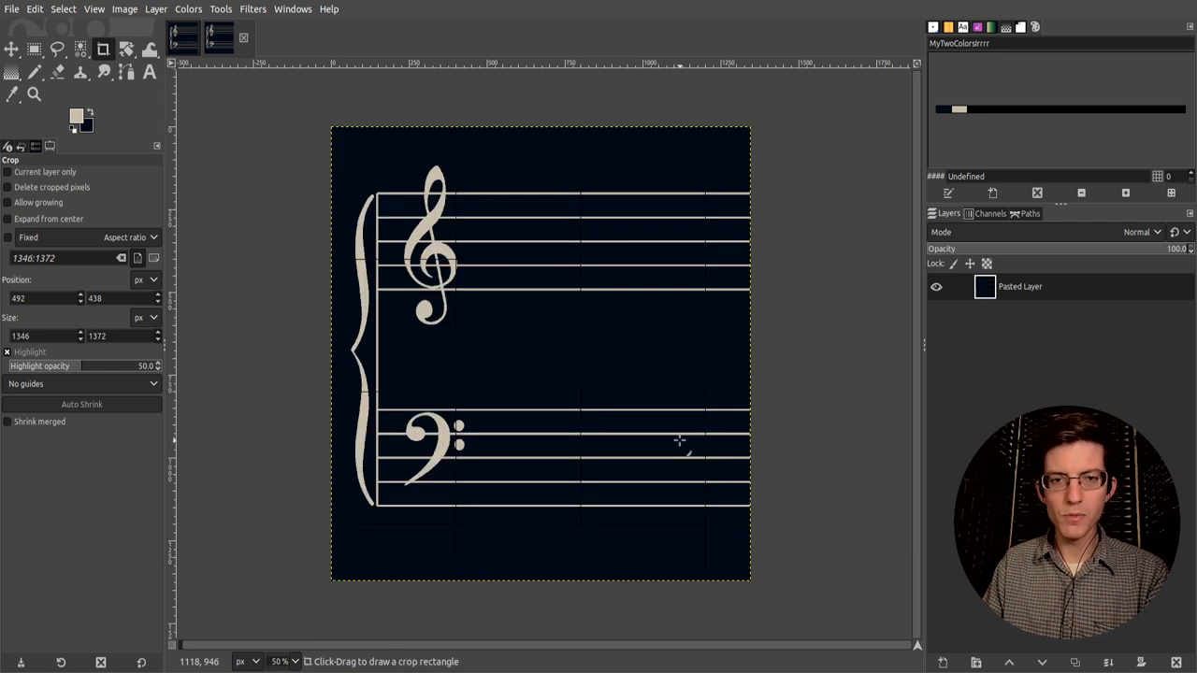
mouse_move(580, 311)
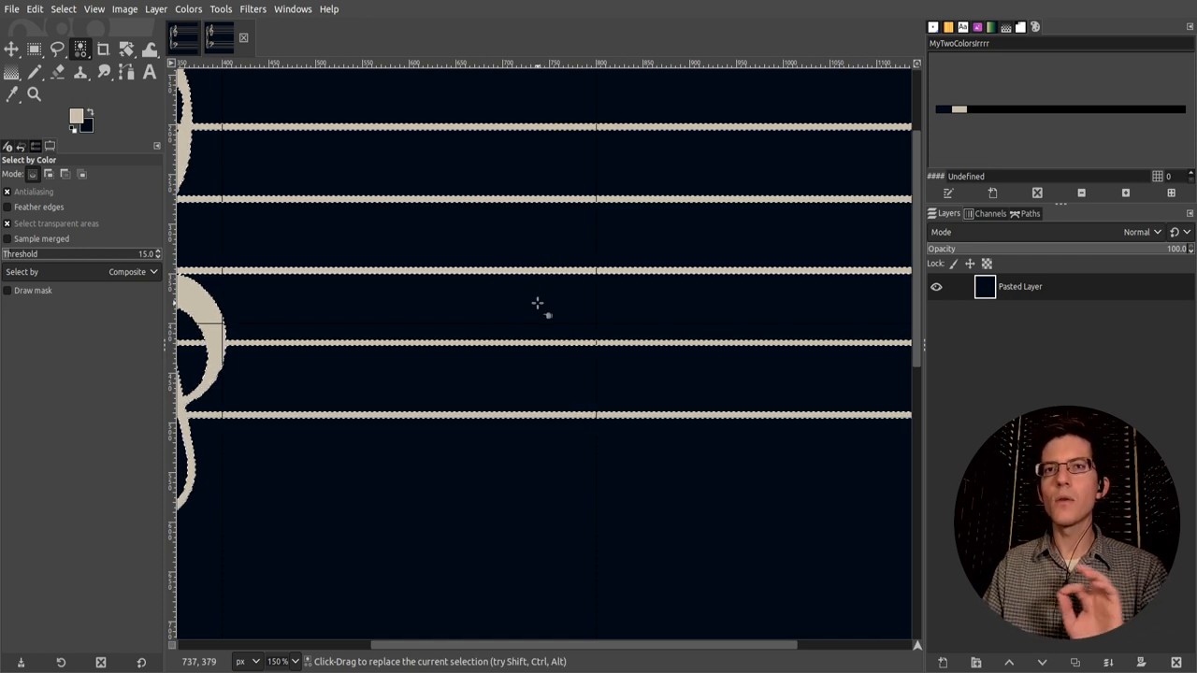
mouse_move(251, 243)
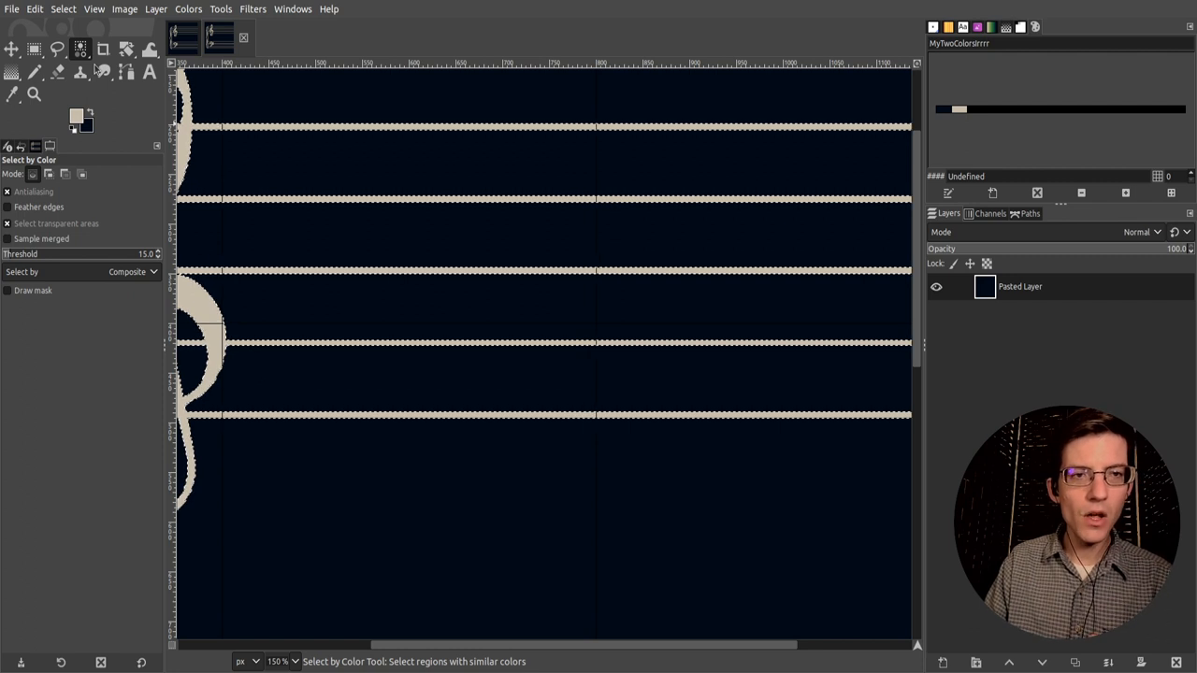
mouse_move(520, 161)
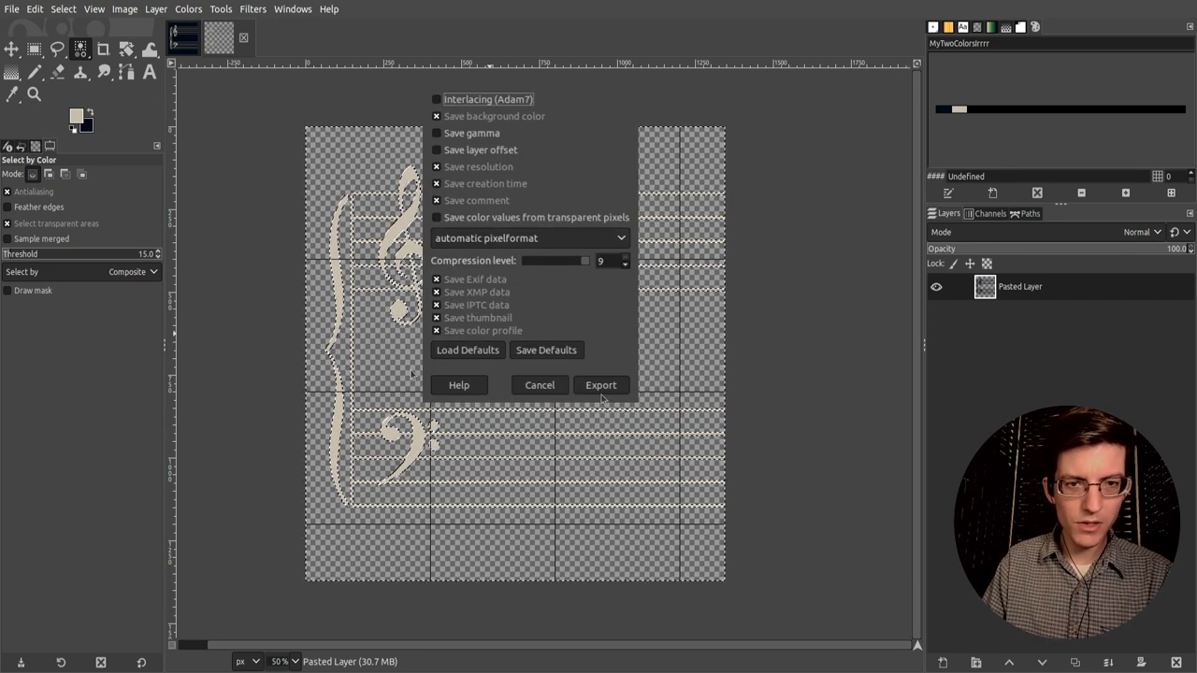
Export the transparent grand staff as a PNG file
click(600, 385)
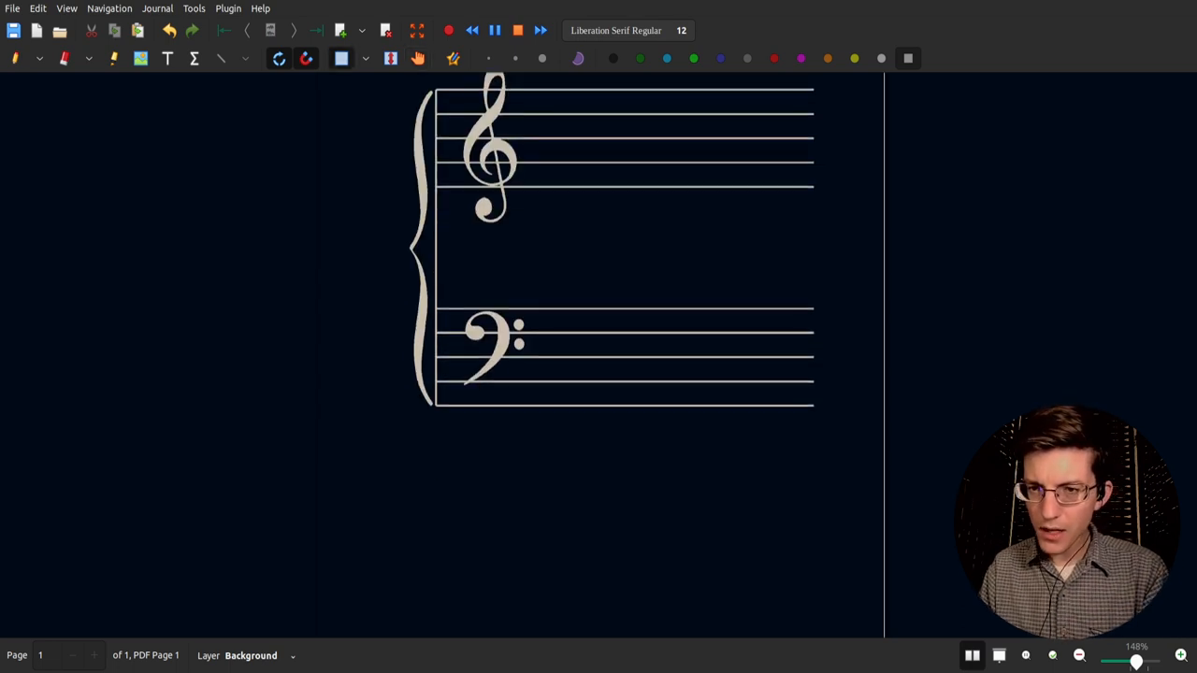
Scroll the Xournal++ page to view the placed grand staff image
scroll(down, 3)
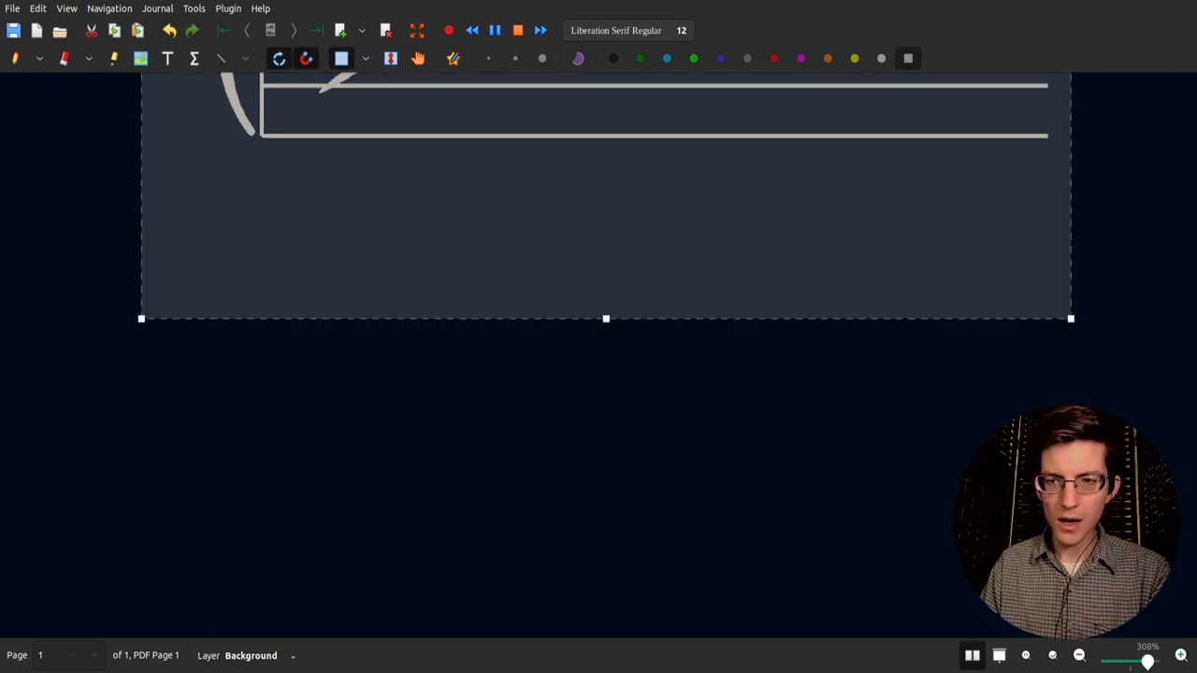
scroll(up, 3)
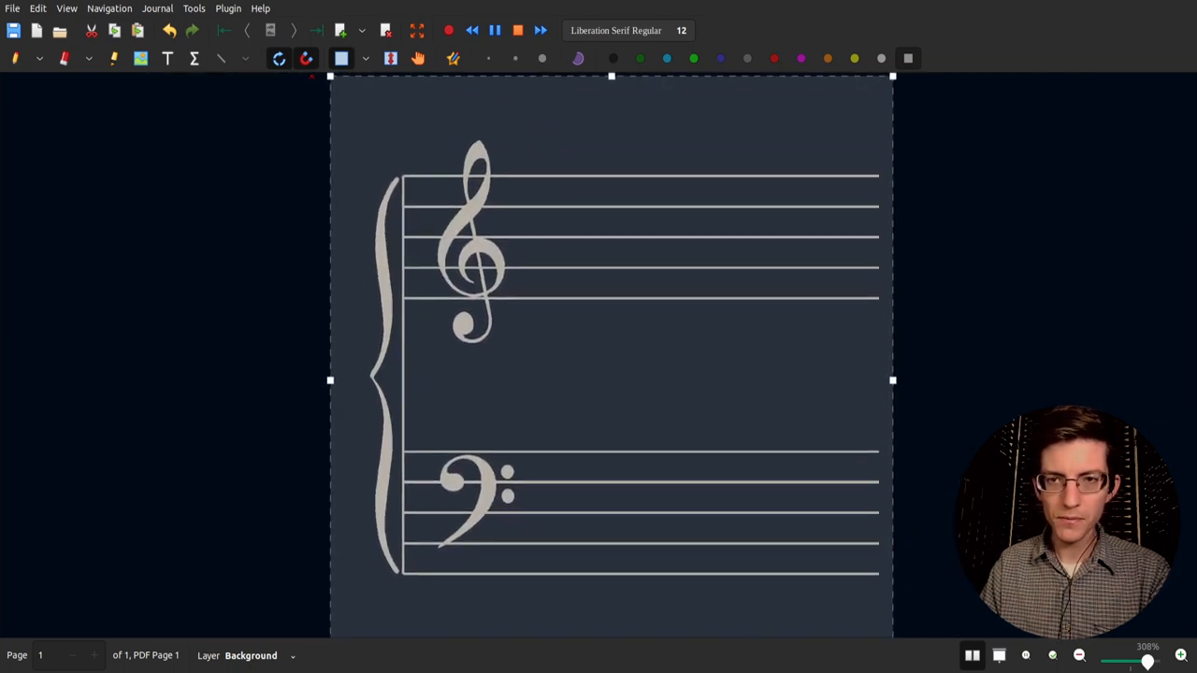